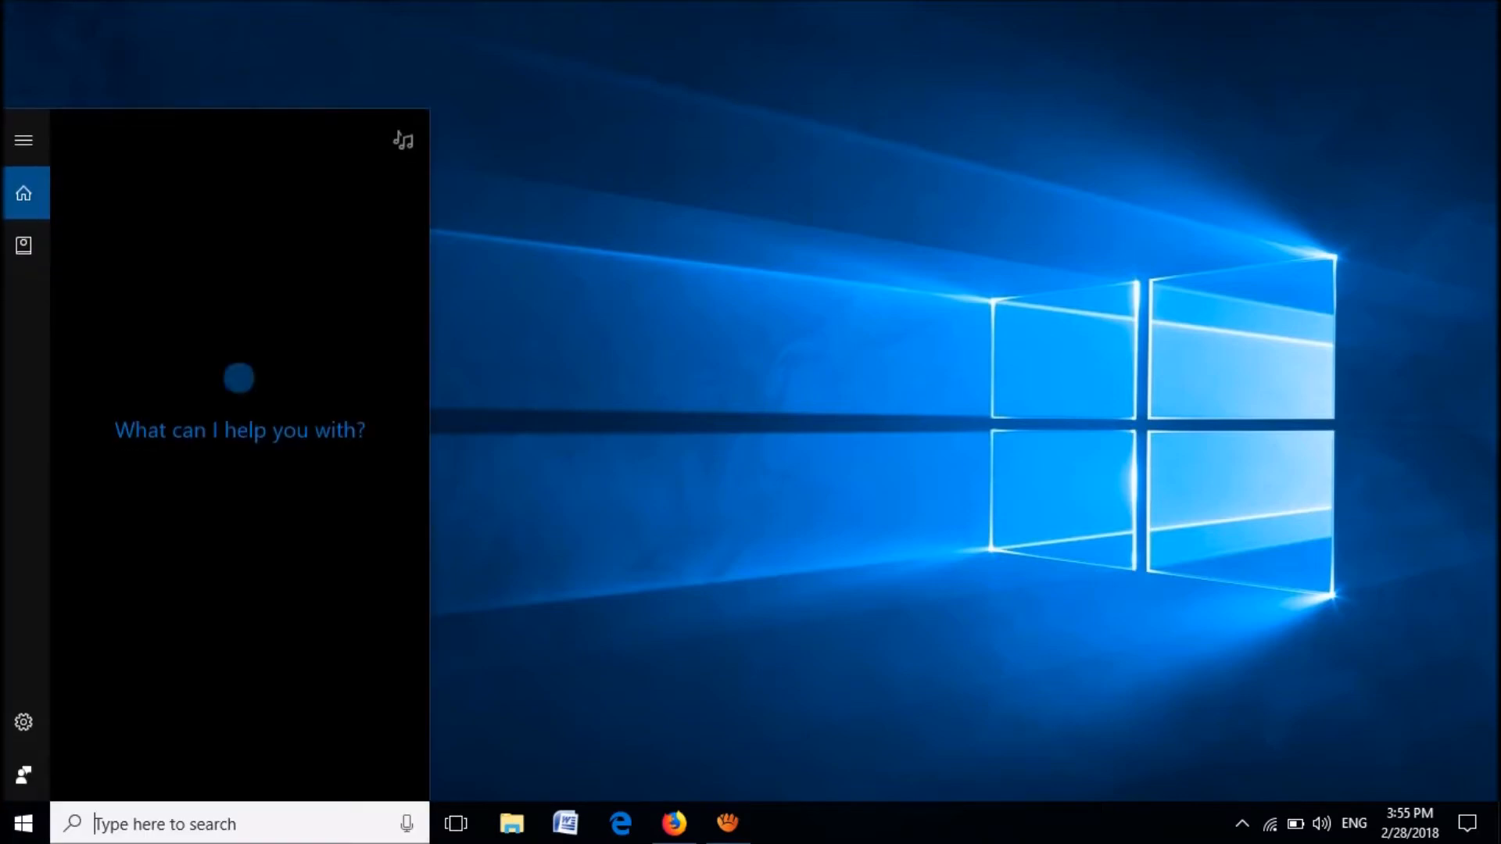
# Search for 'control panel' and launch the Control Panel desktop app
pyautogui.write('contro')
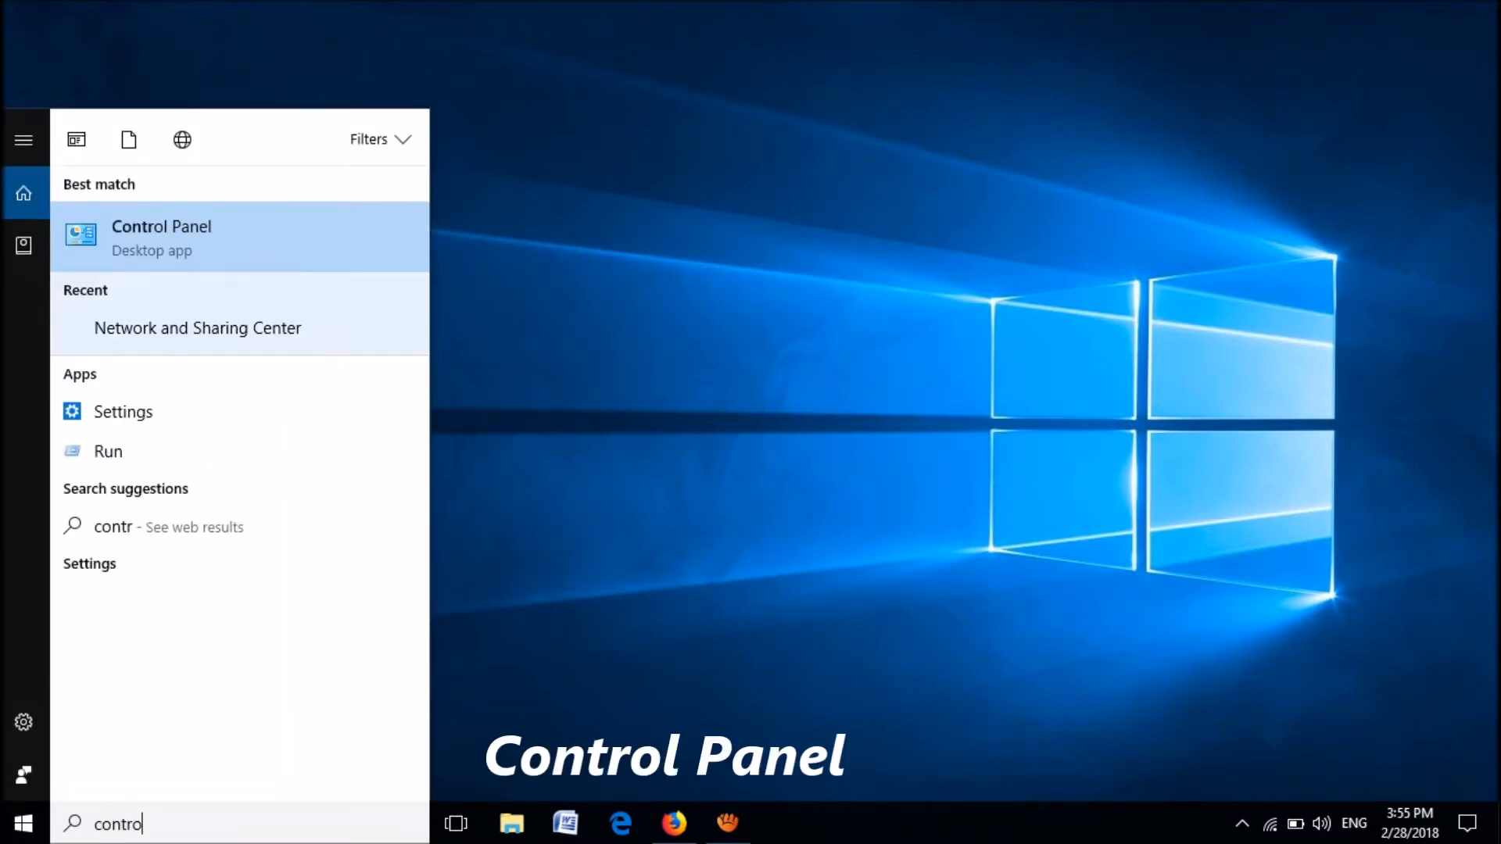
pyautogui.write('l panel')
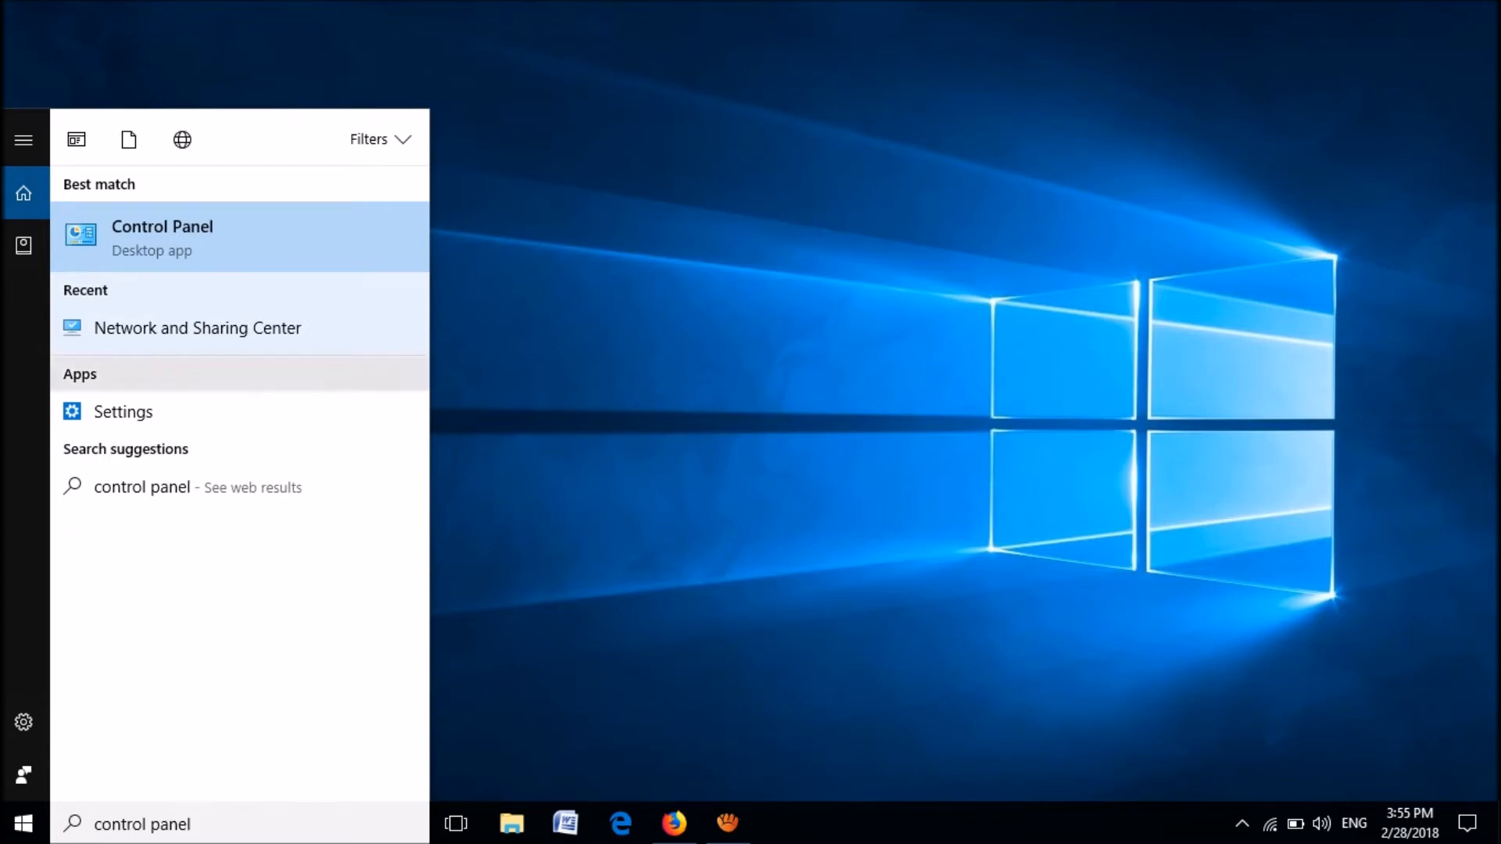
pyautogui.click(162, 238)
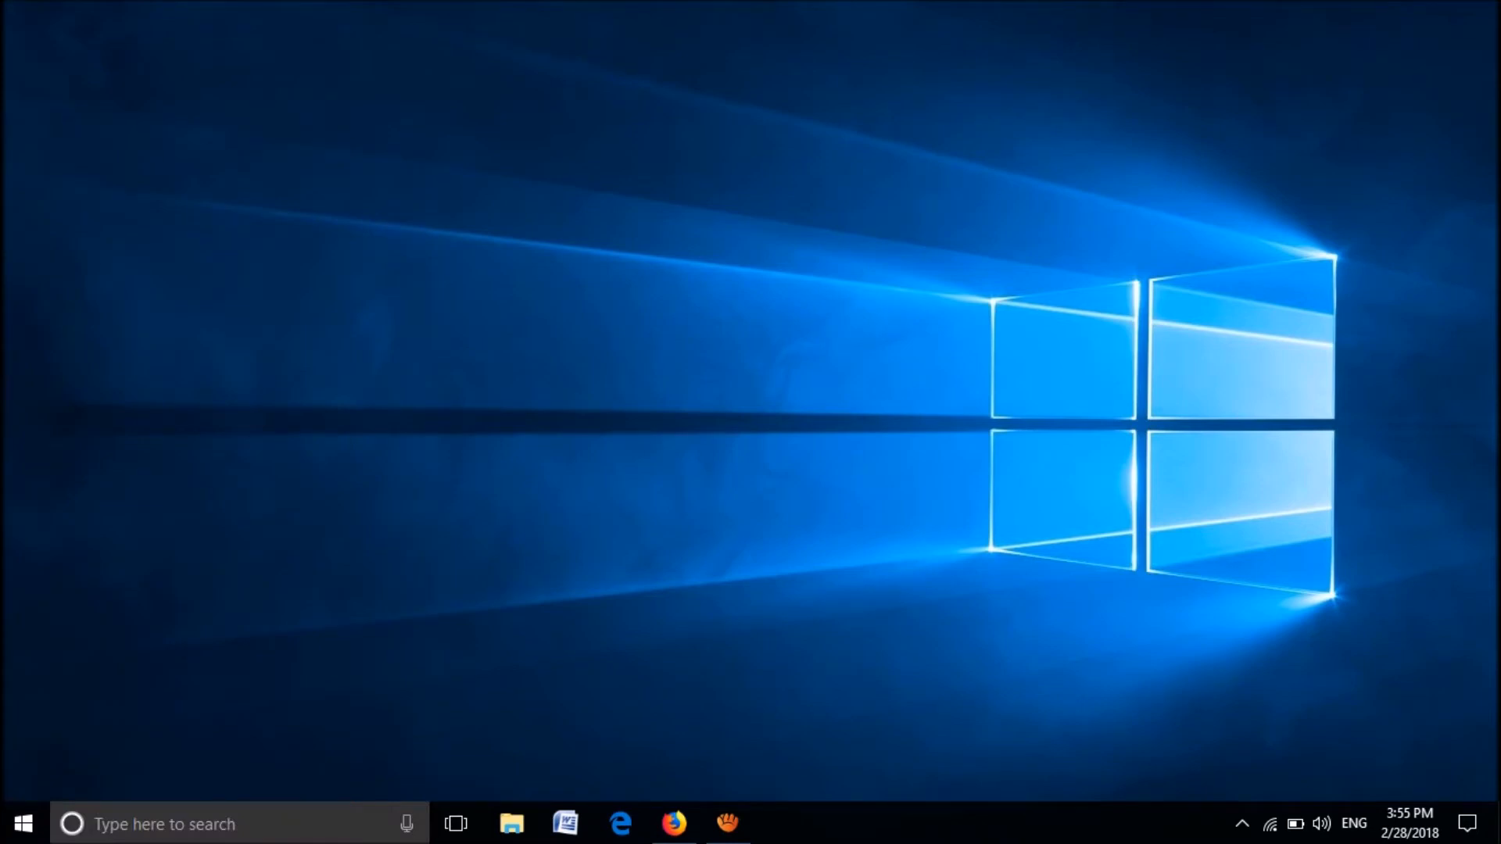
# In Control Panel's Category view, go to Clock, Language, and Region
pyautogui.click(782, 823)
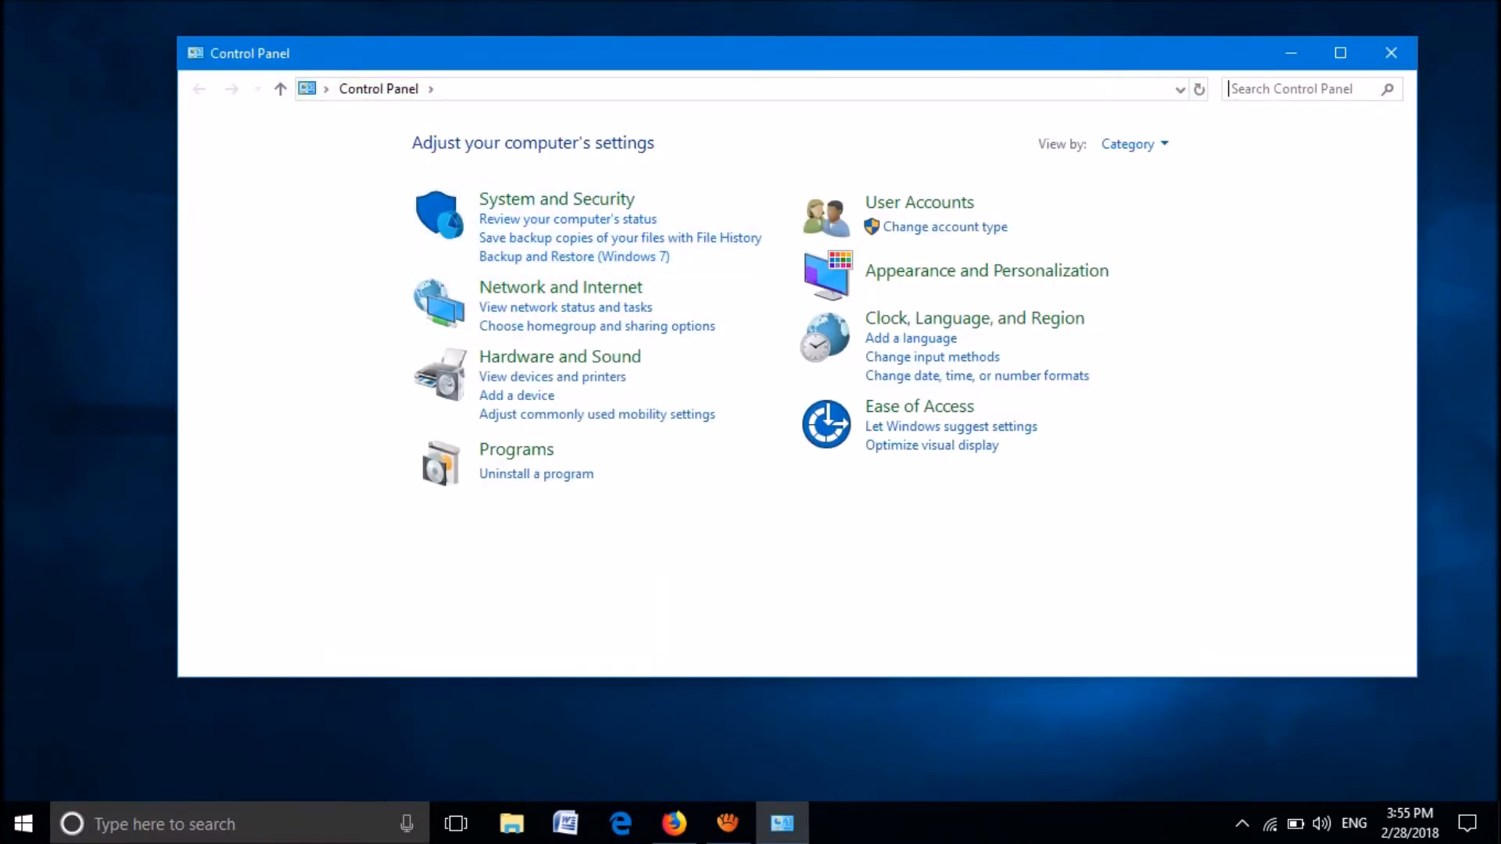
pyautogui.click(1134, 144)
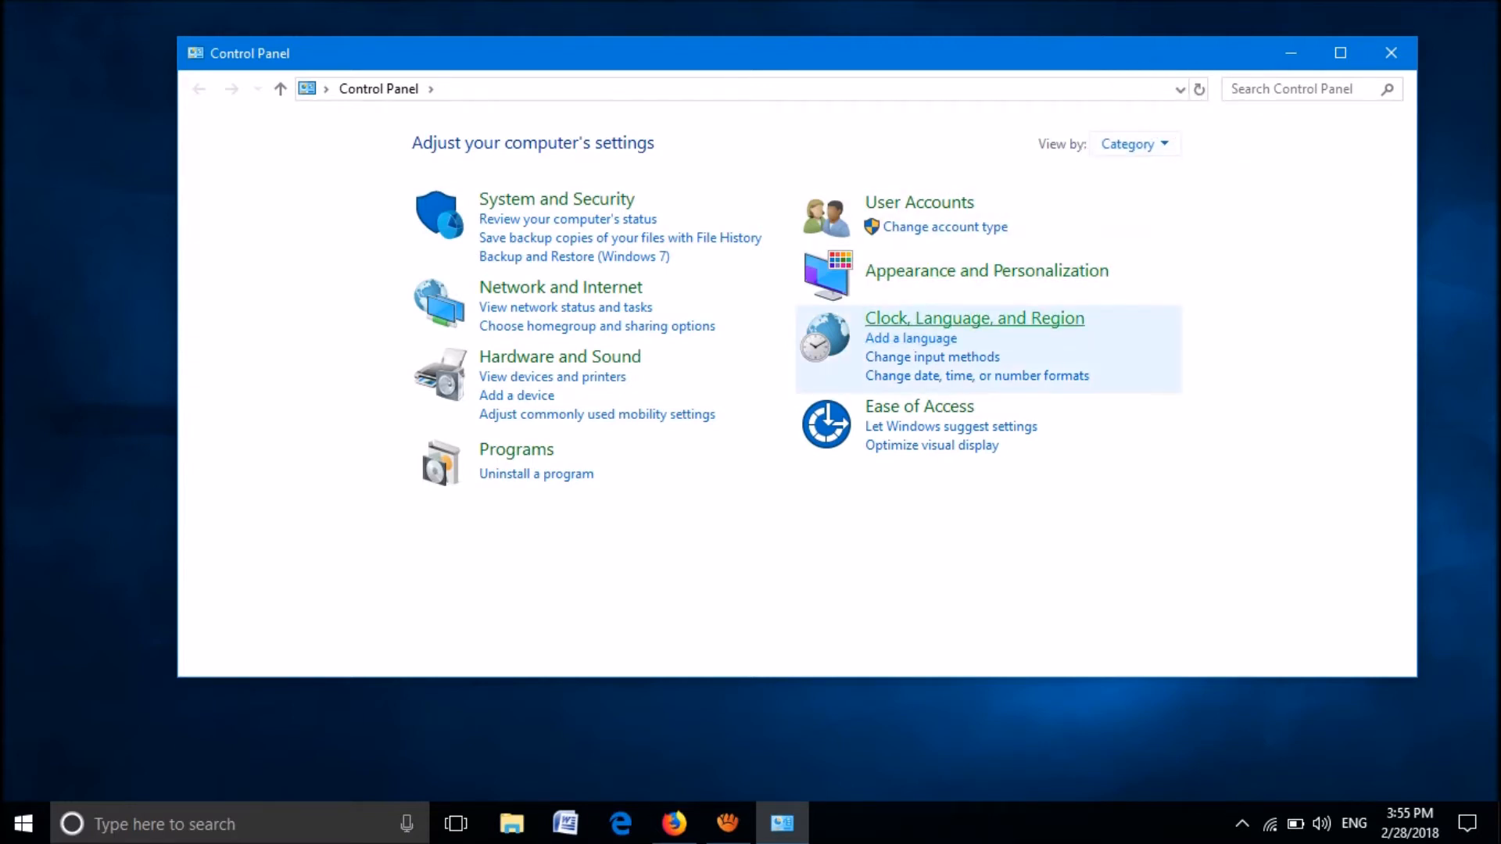
pyautogui.click(974, 318)
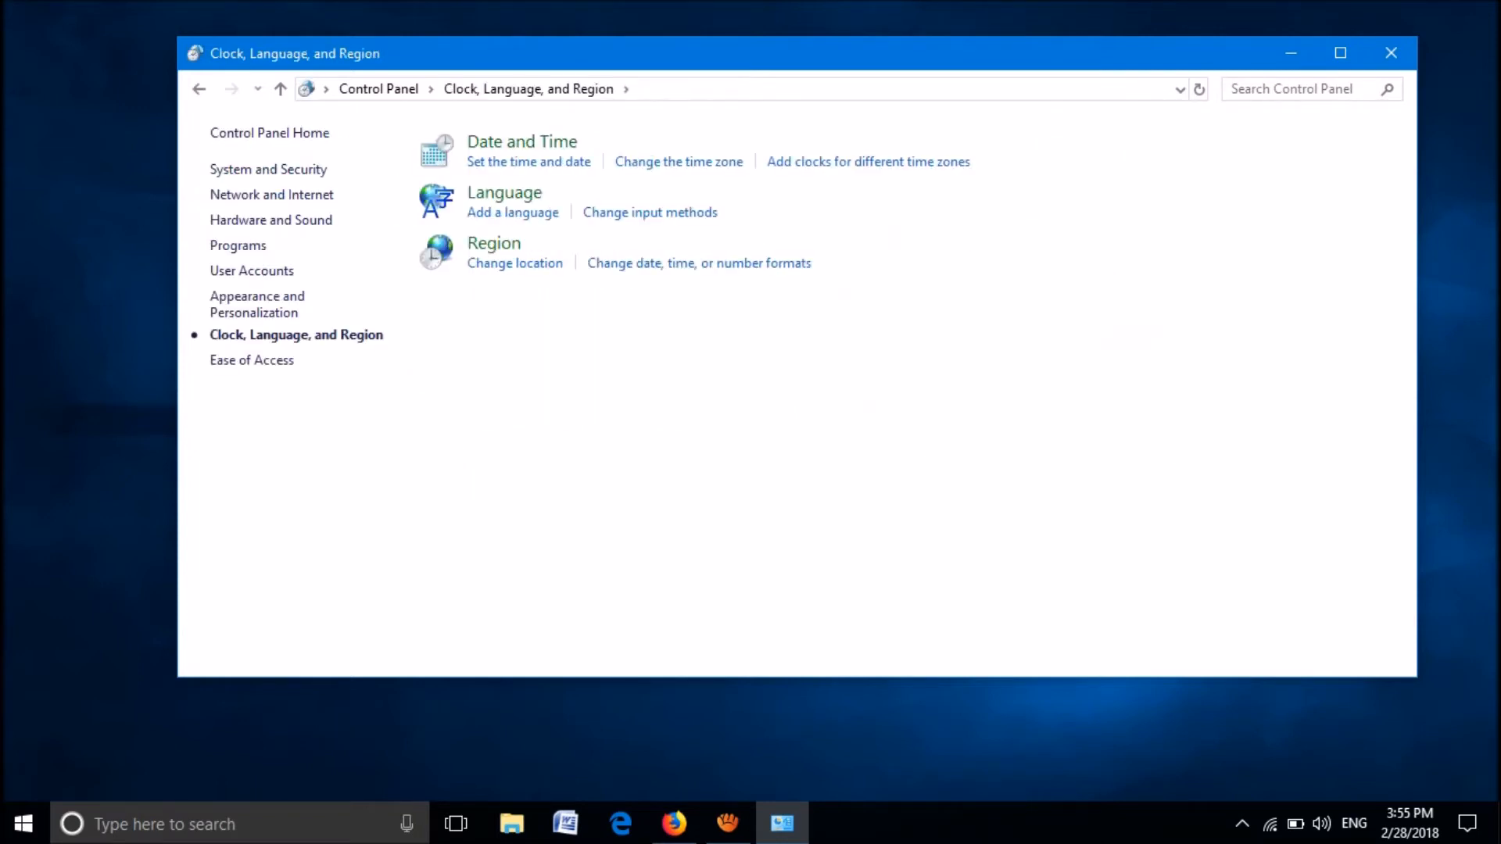
pyautogui.moveTo(515, 264)
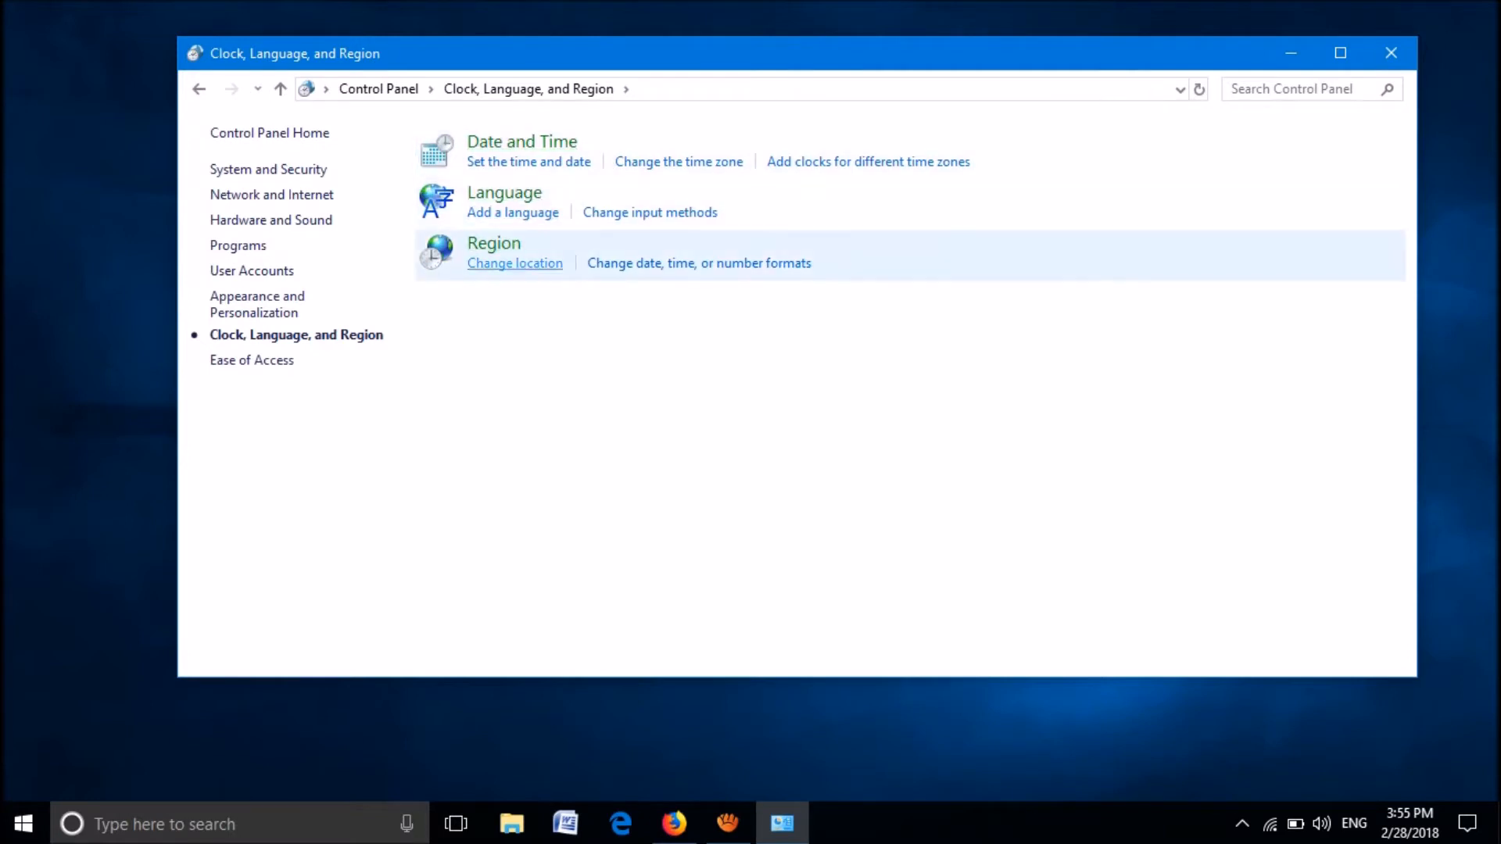
pyautogui.moveTo(494, 243)
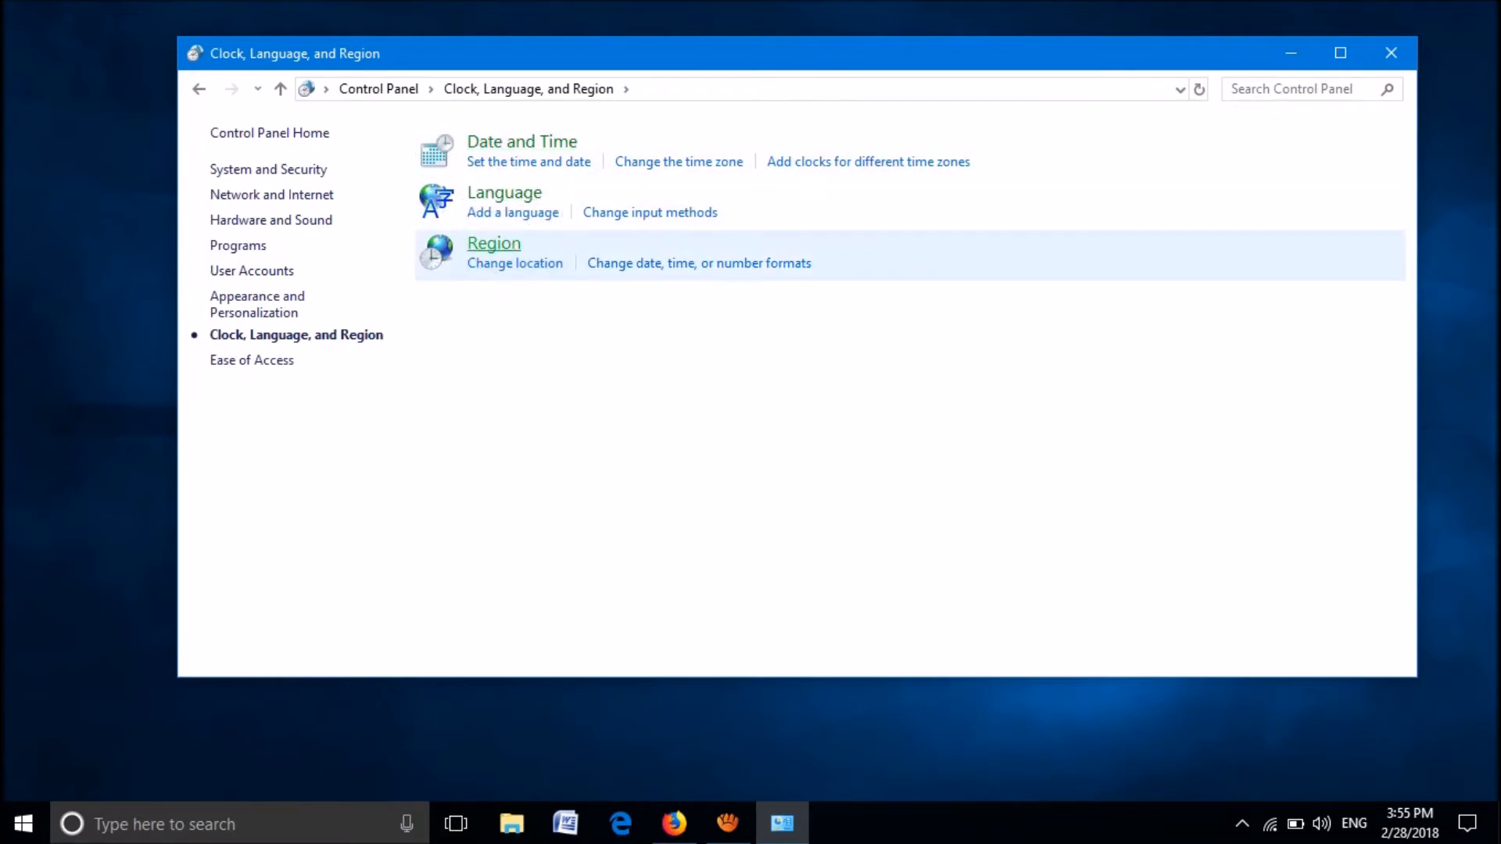
# Open the Region dialog on its Administrative tab showing the non-Unicode language
pyautogui.click(494, 243)
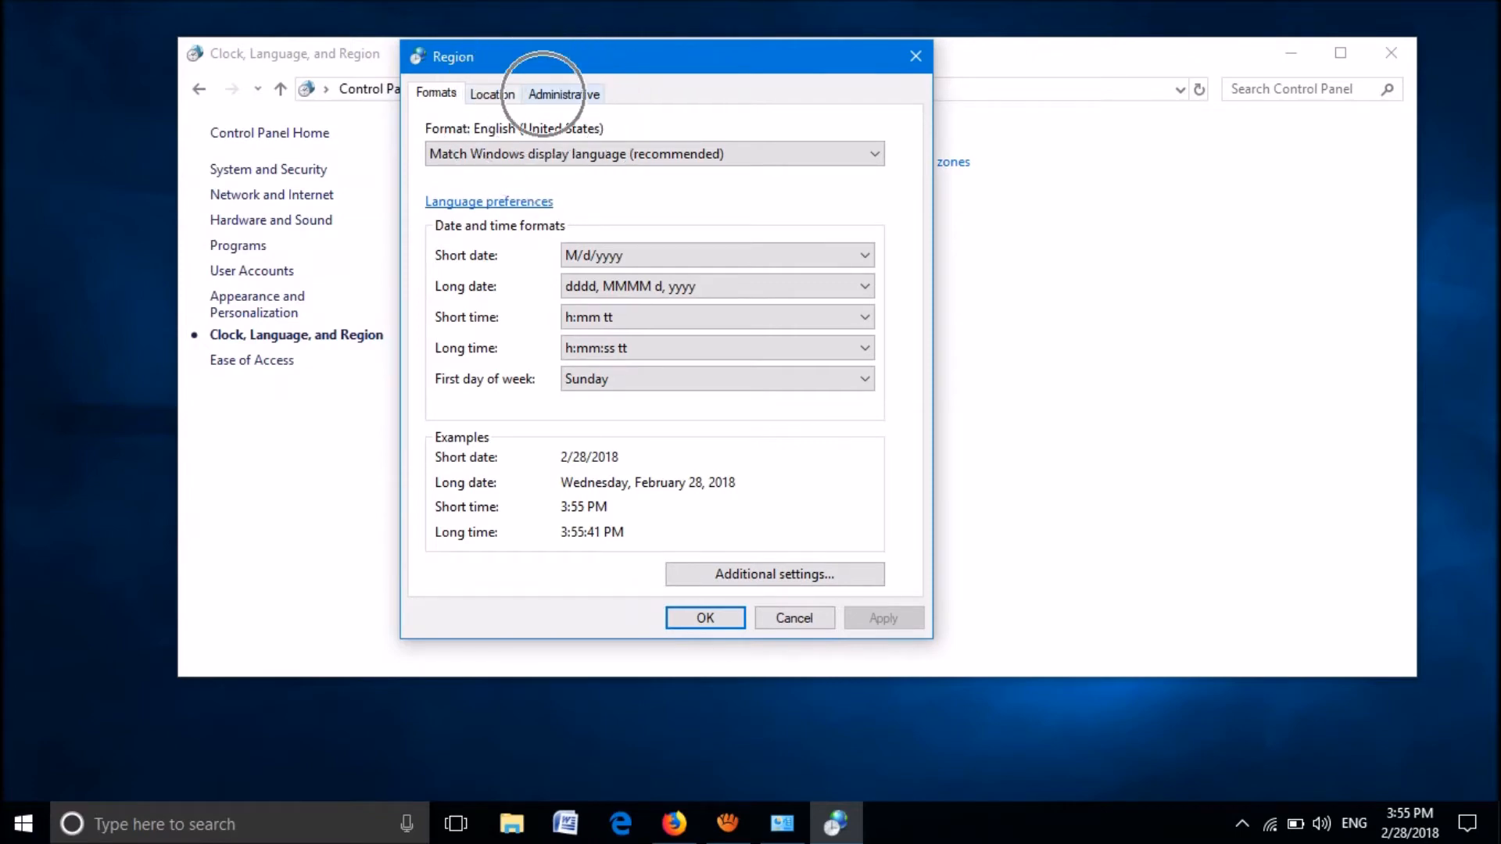
pyautogui.click(563, 93)
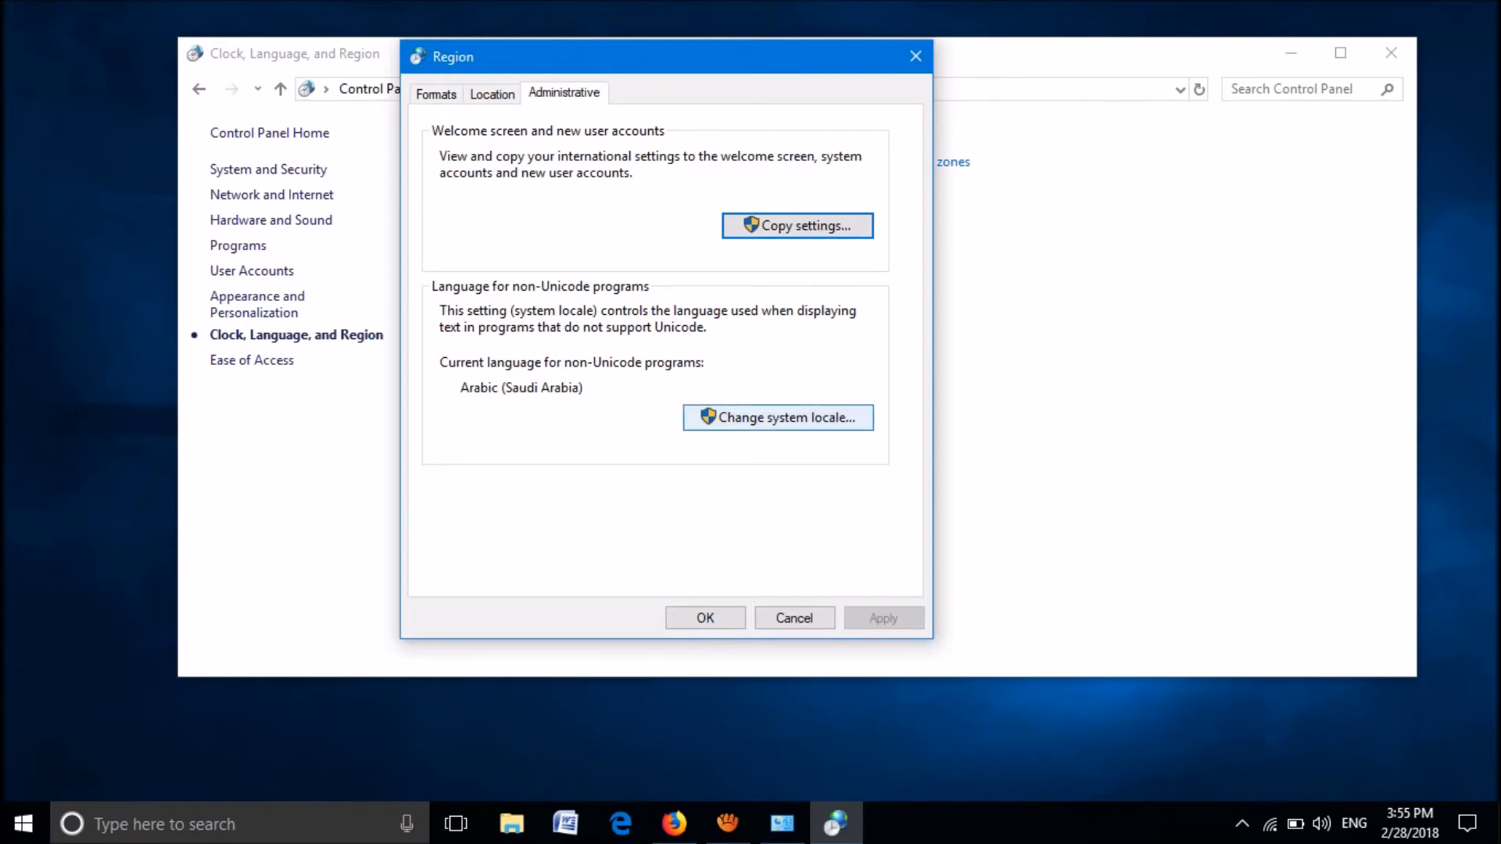
pyautogui.moveTo(777, 418)
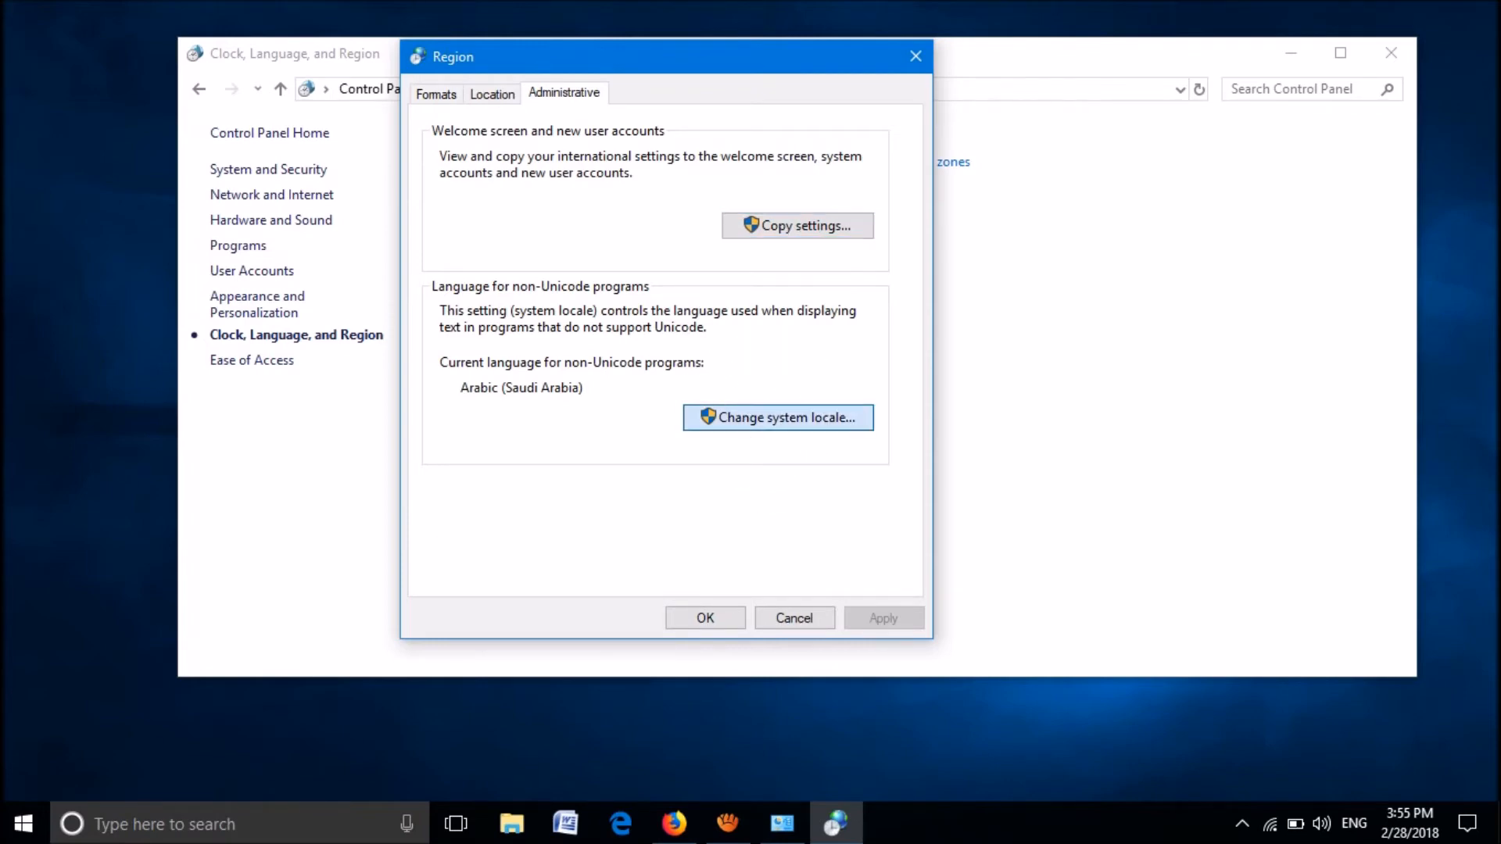
# Change the system locale to Arabic (Saudi Arabia), confirm, and close the Region dialog
pyautogui.click(777, 417)
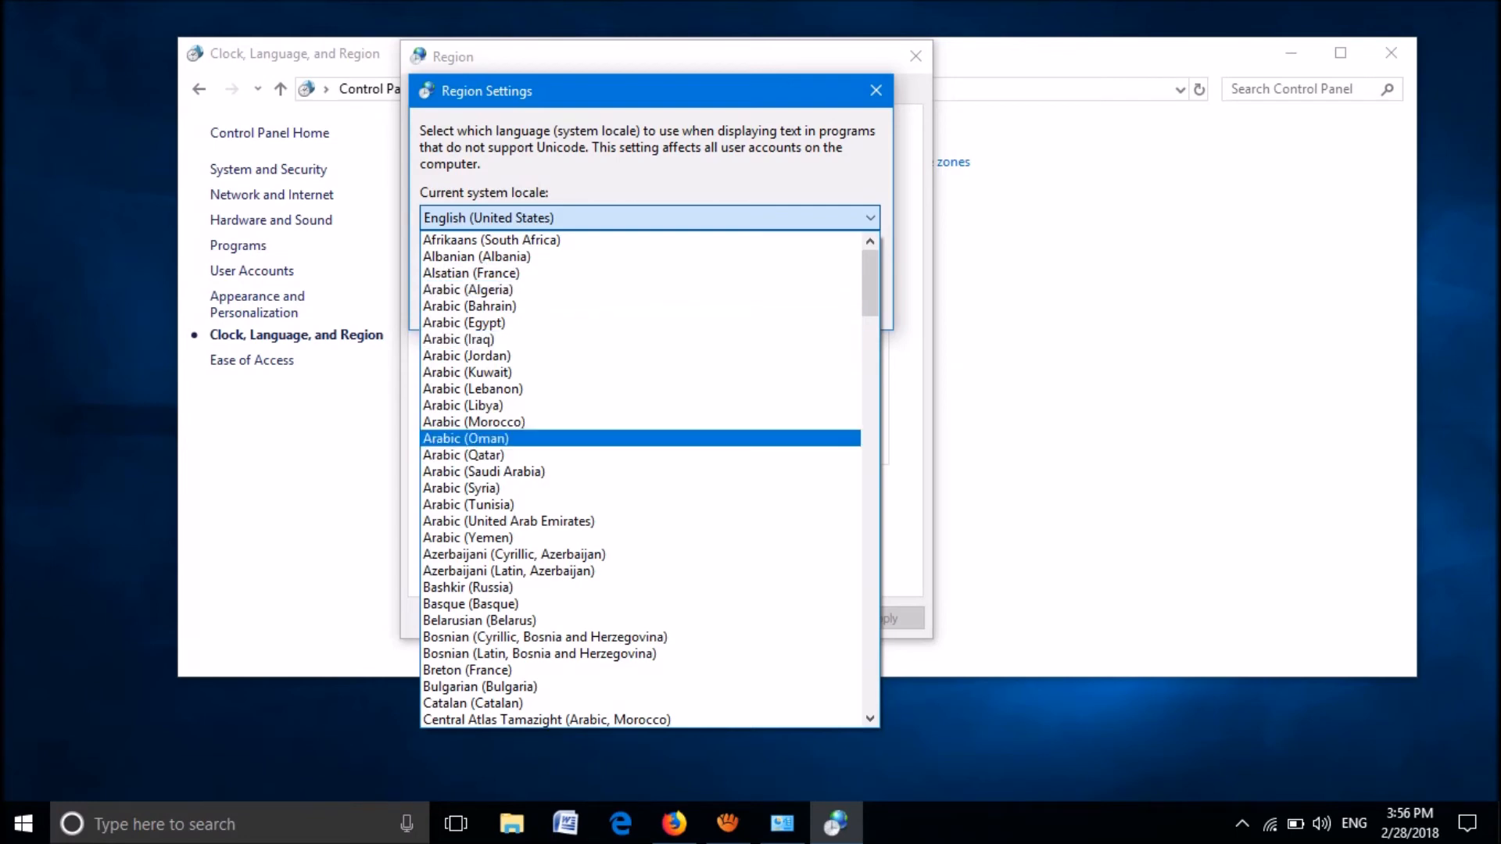
pyautogui.click(483, 471)
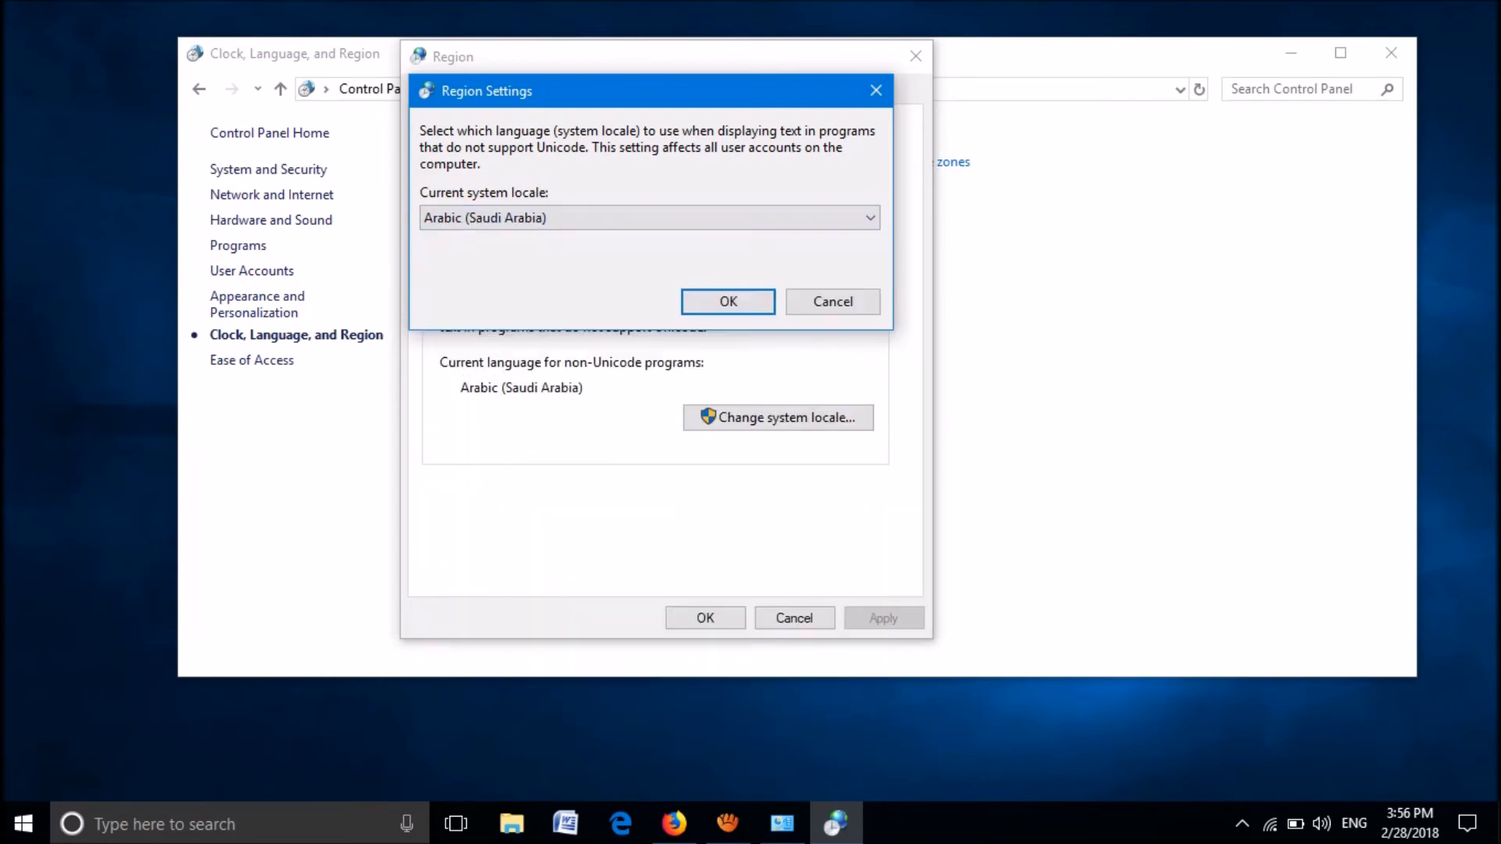
pyautogui.click(728, 300)
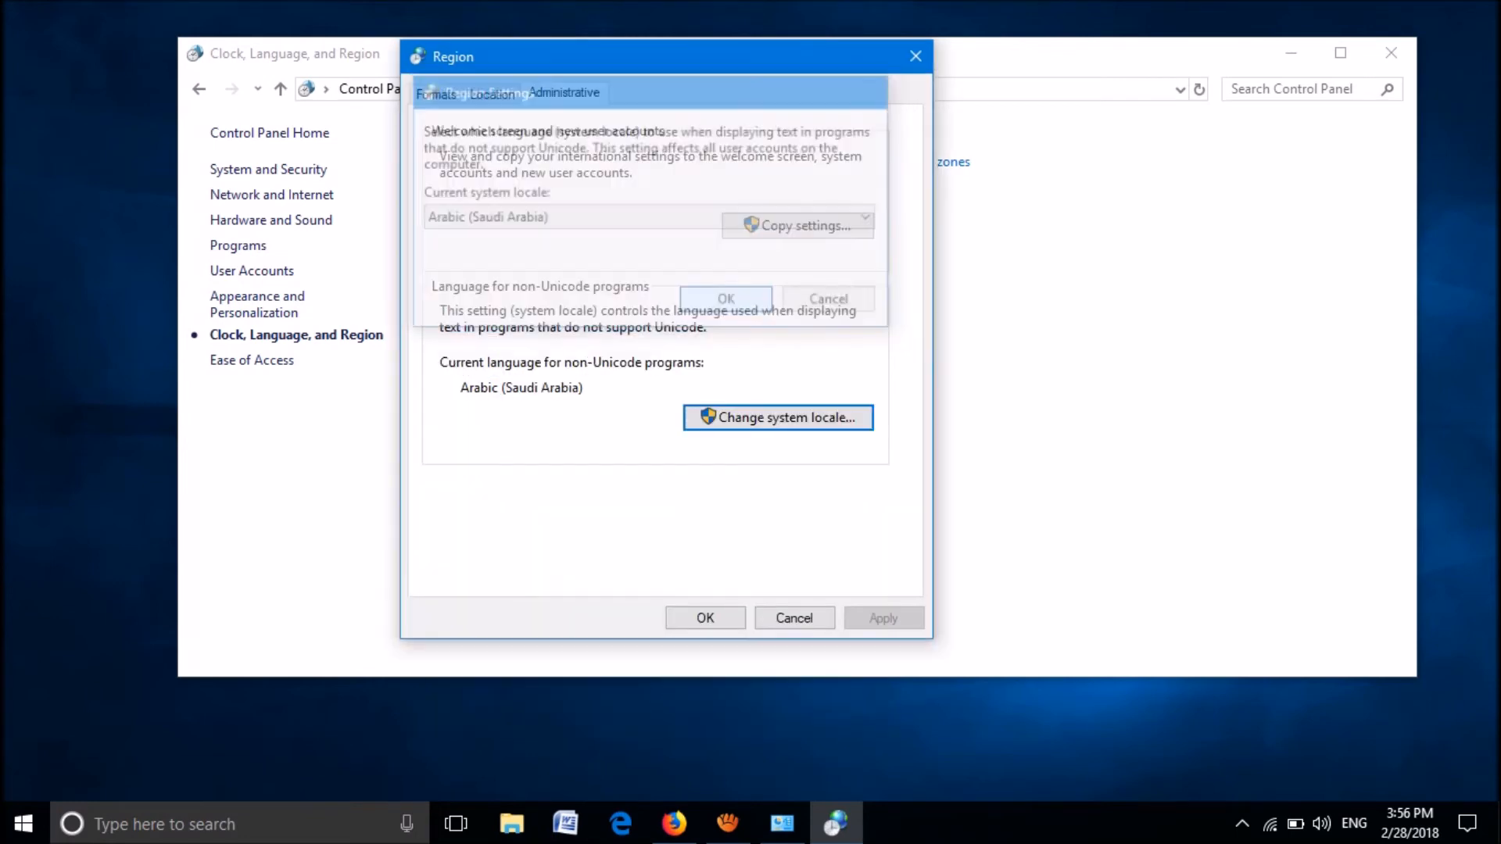
pyautogui.click(827, 298)
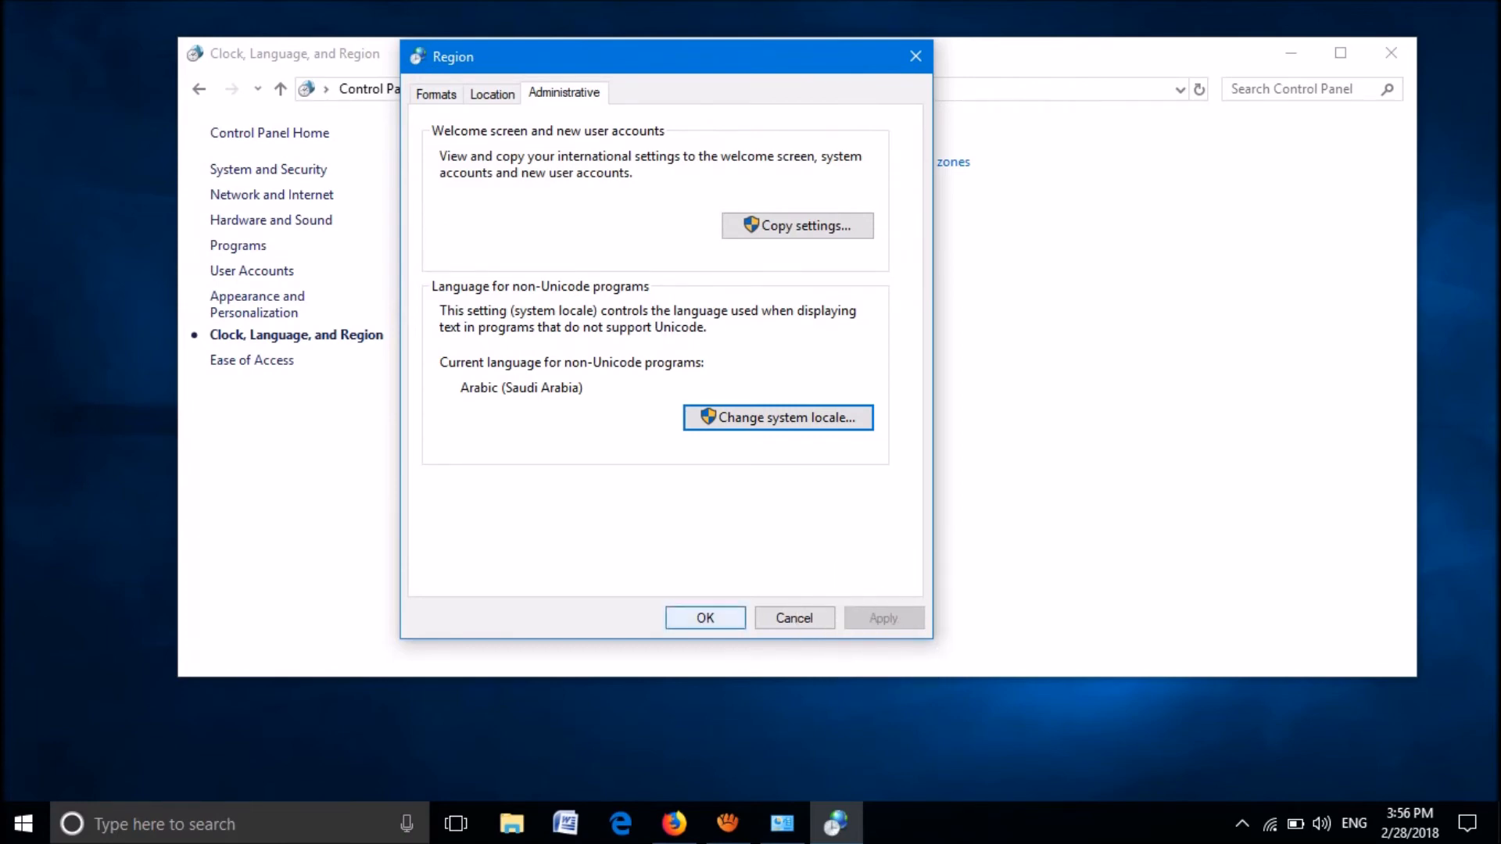
pyautogui.click(705, 617)
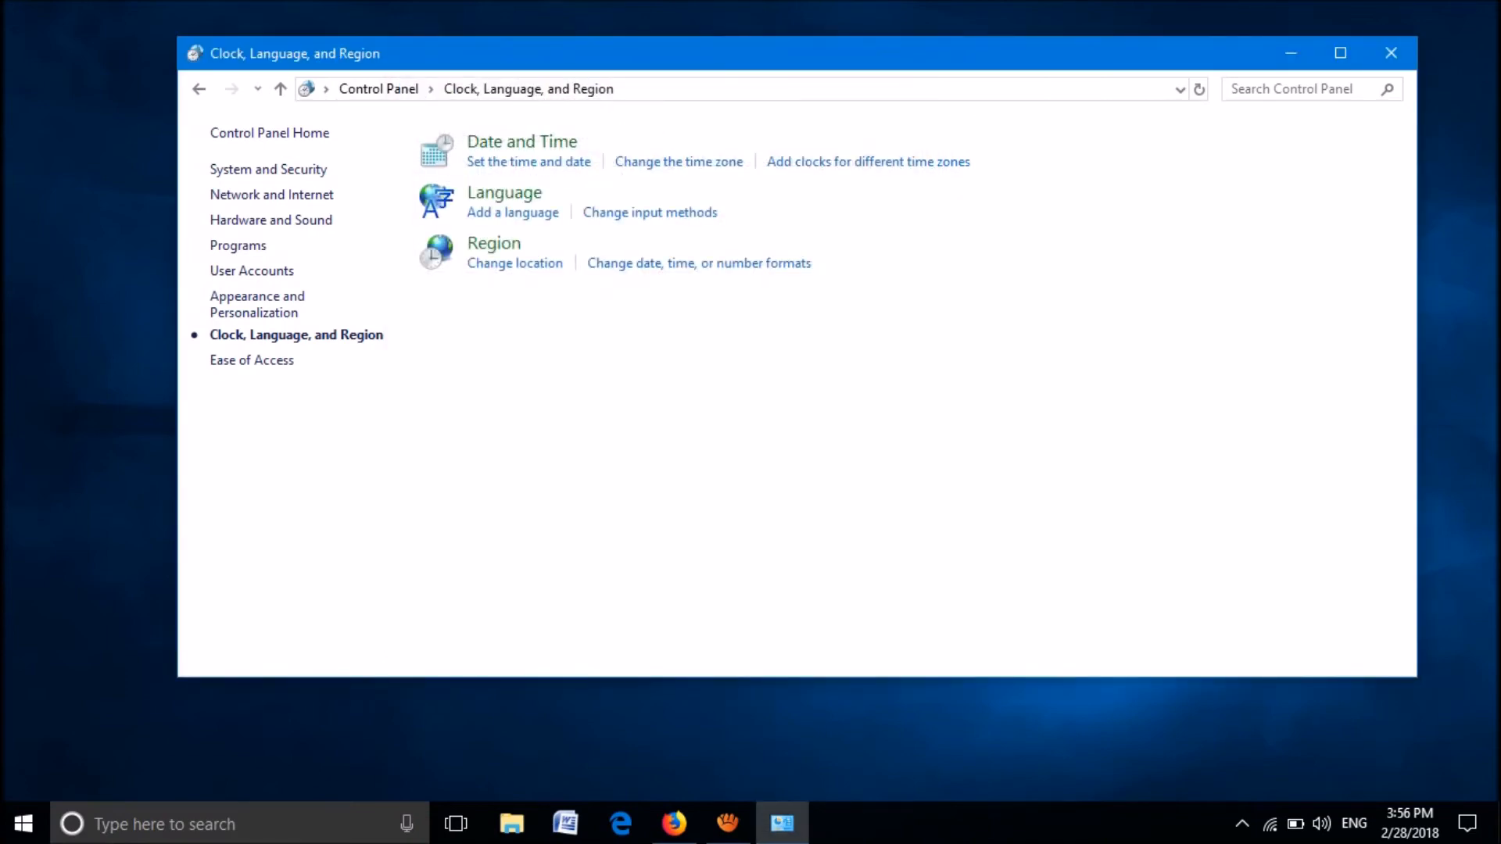
# Close the Control Panel window and open the Start menu
pyautogui.click(1390, 53)
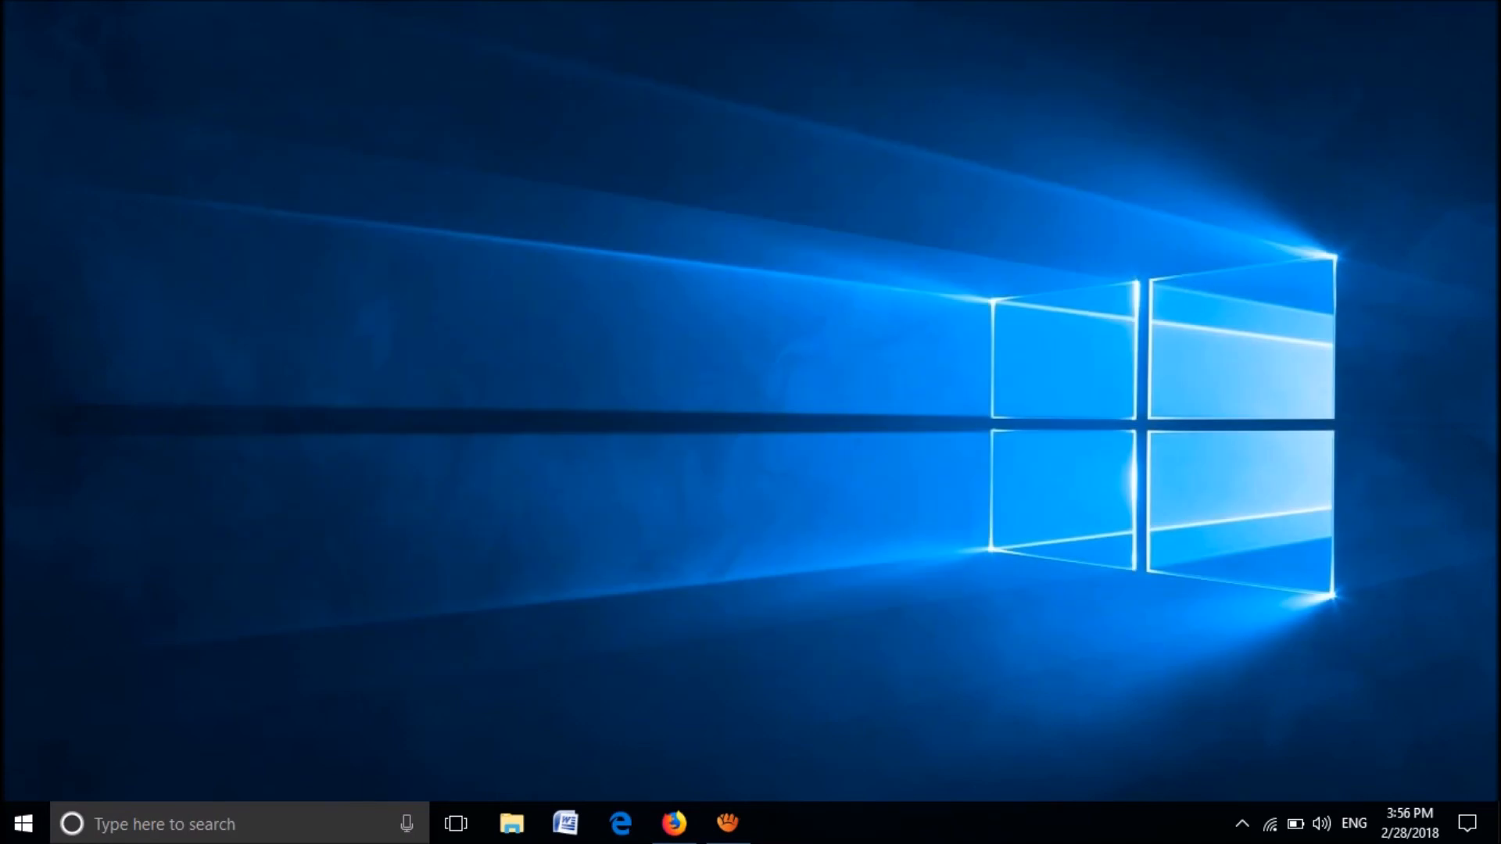
pyautogui.click(22, 823)
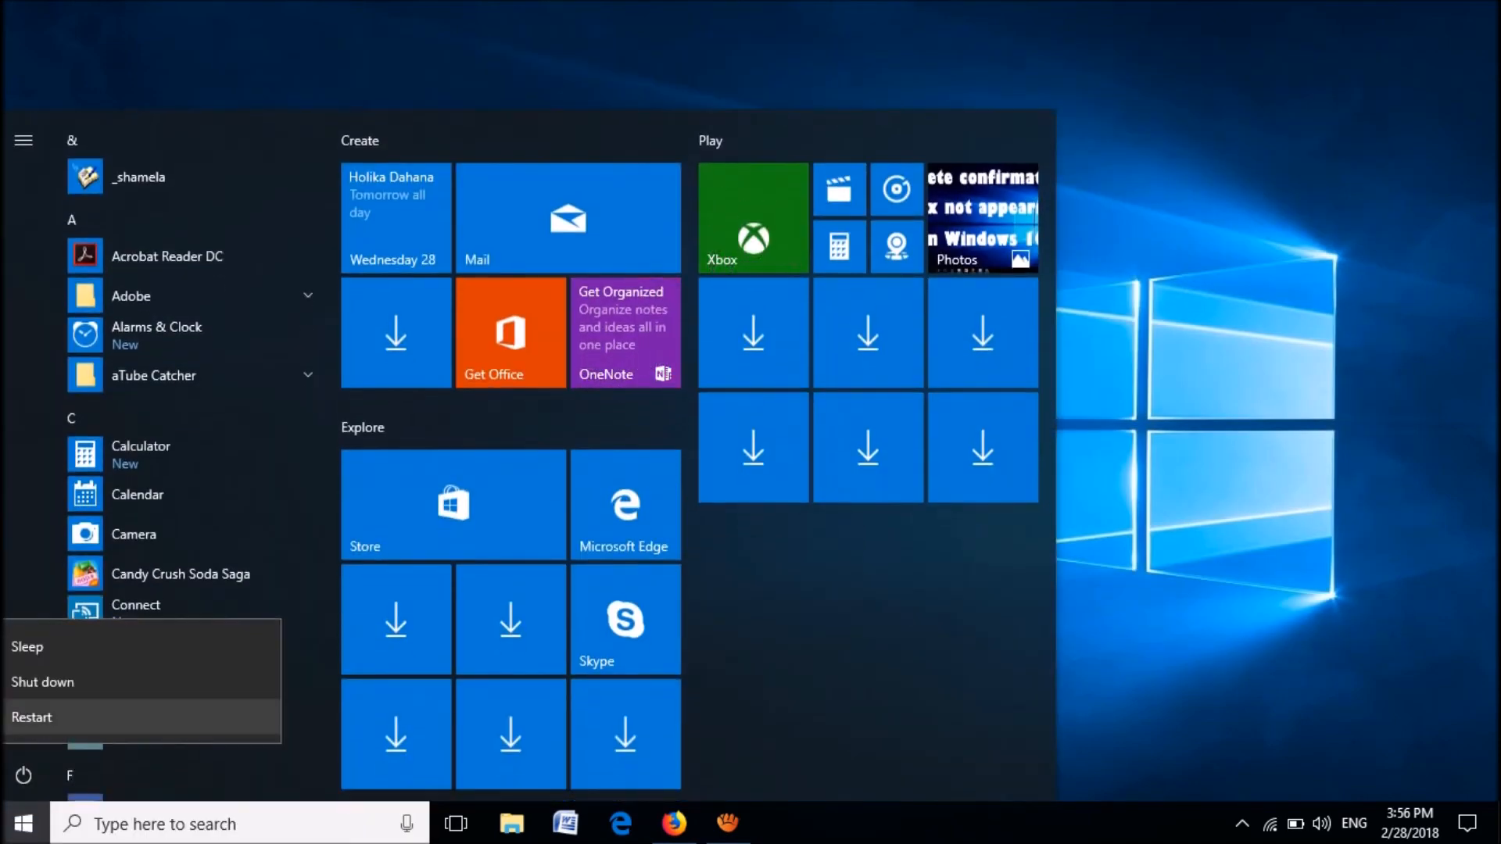
pyautogui.moveTo(31, 717)
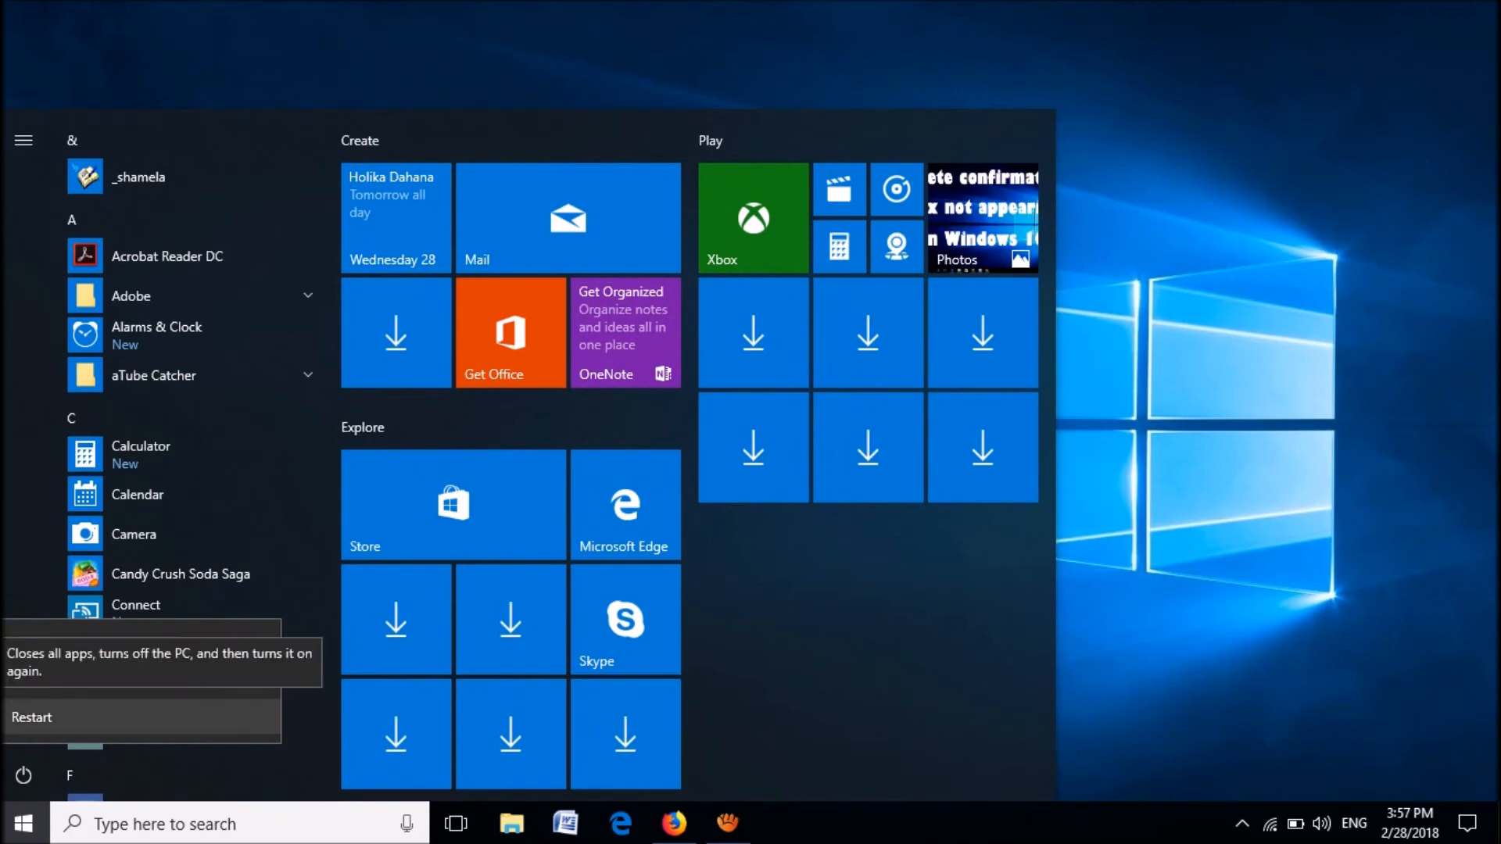